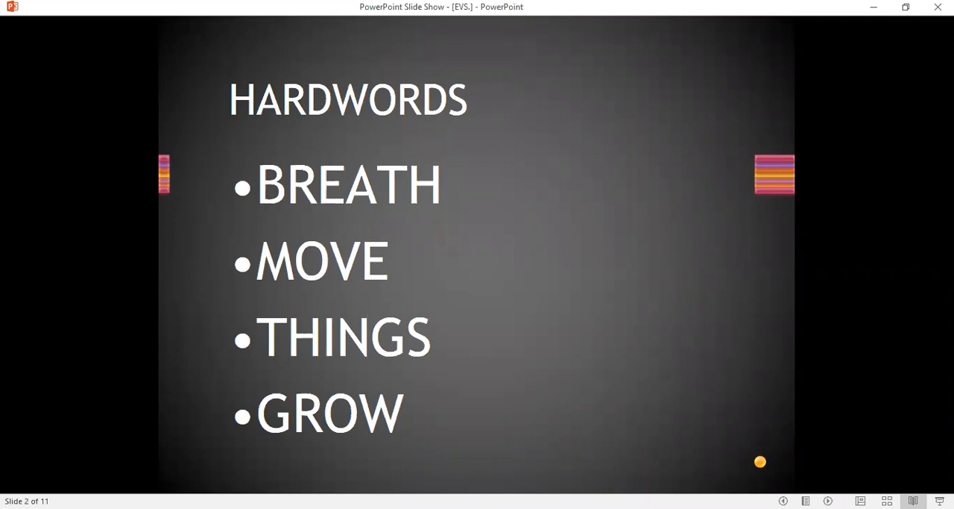
pyautogui.moveTo(312, 220)
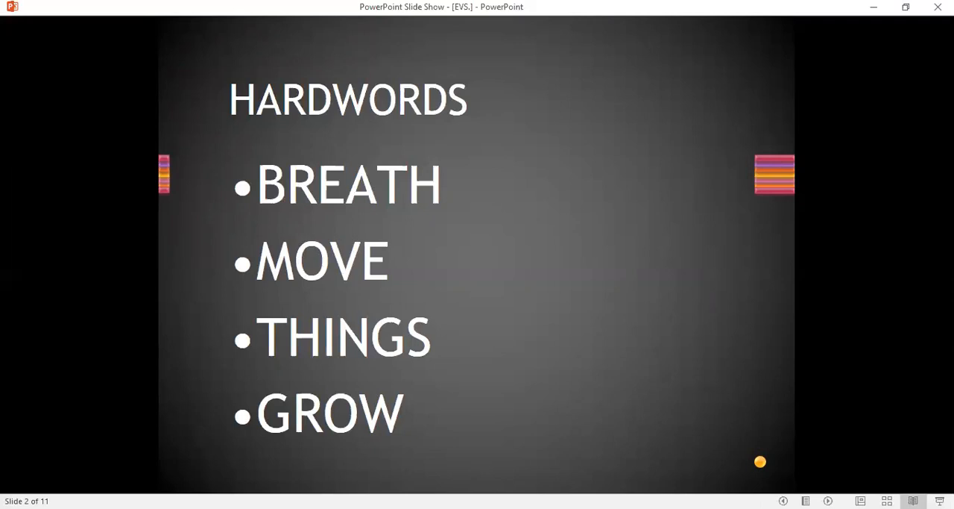
pyautogui.moveTo(355, 291)
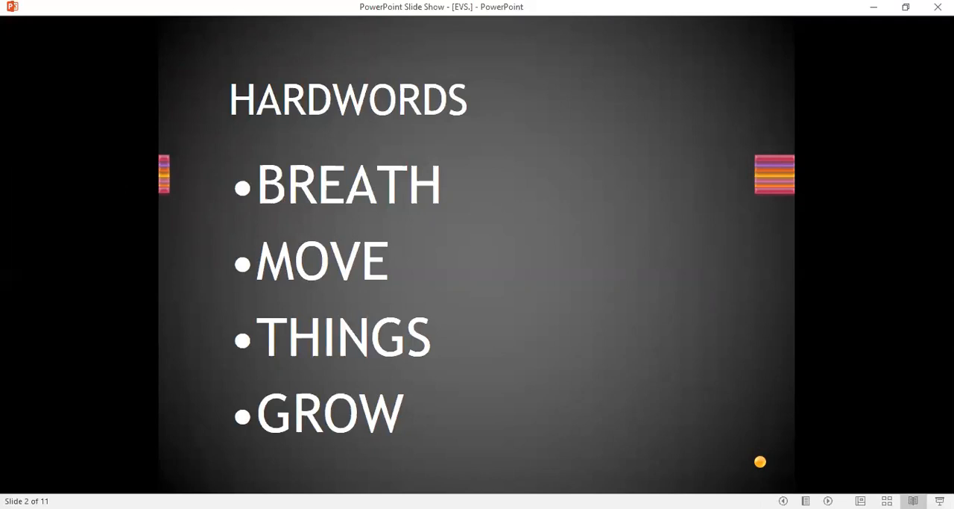
pyautogui.moveTo(310, 461)
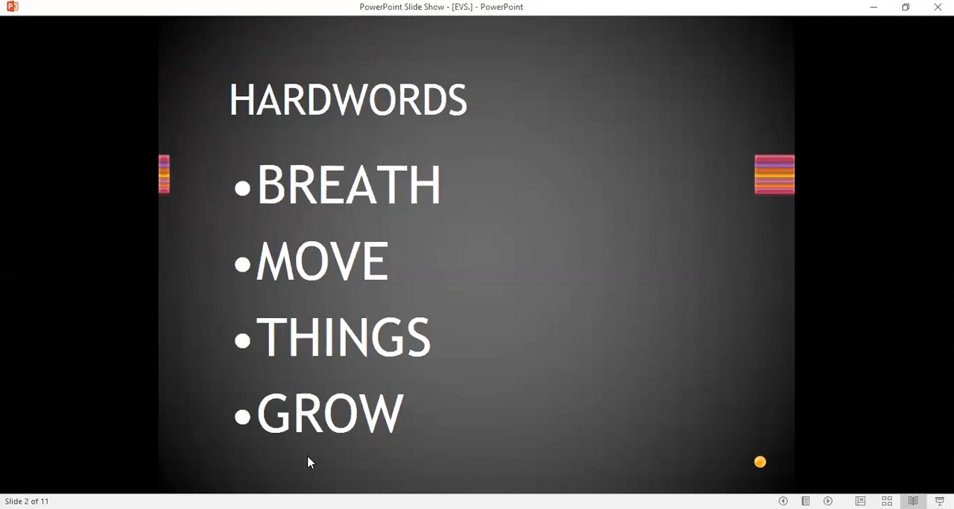
pyautogui.moveTo(321, 457)
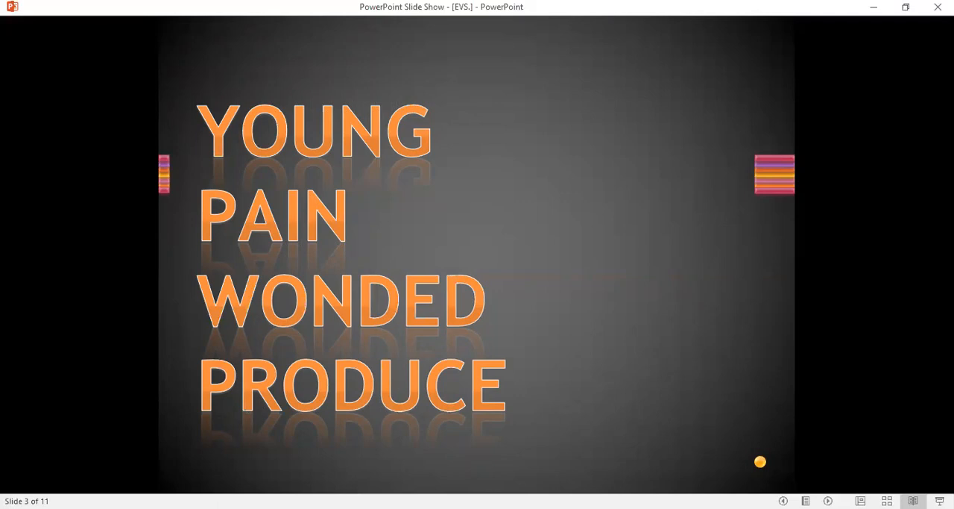
pyautogui.moveTo(210, 297)
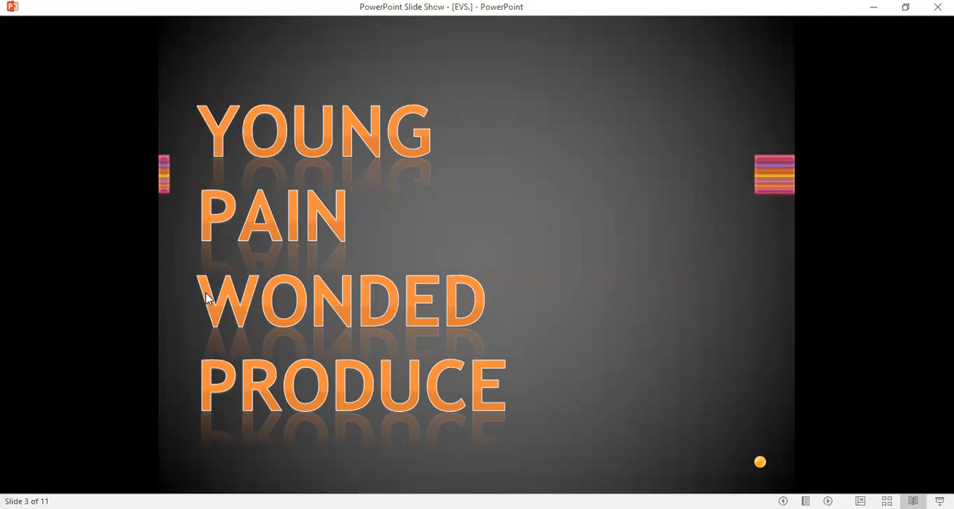
pyautogui.moveTo(261, 267)
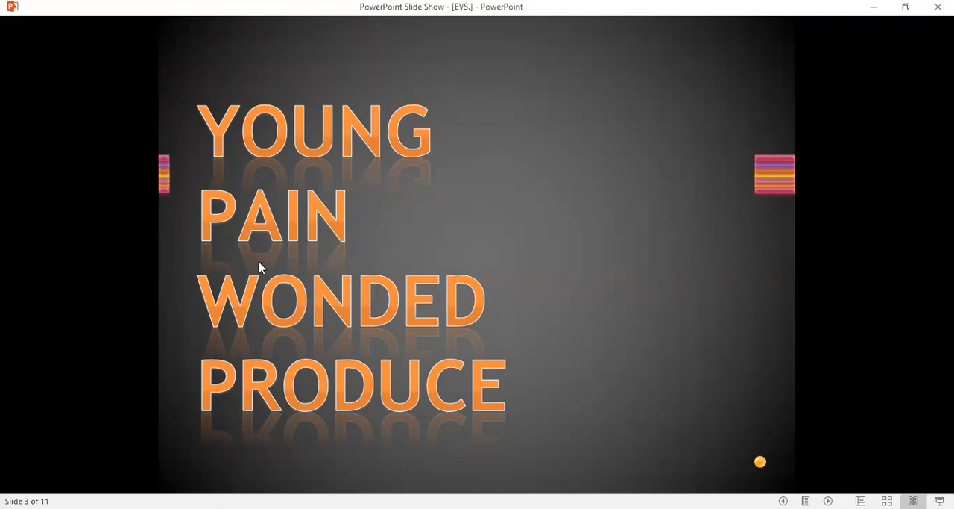
pyautogui.moveTo(278, 326)
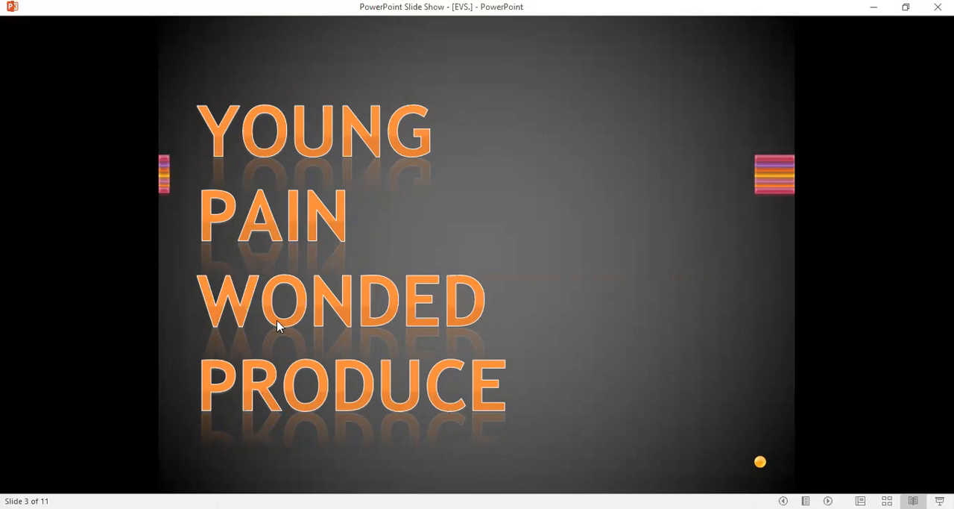
pyautogui.moveTo(338, 338)
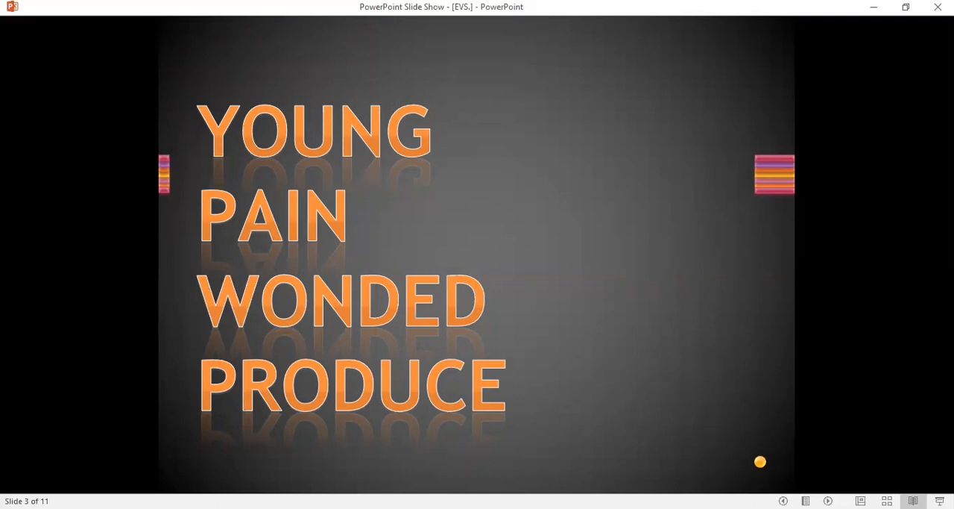
pyautogui.moveTo(512, 393)
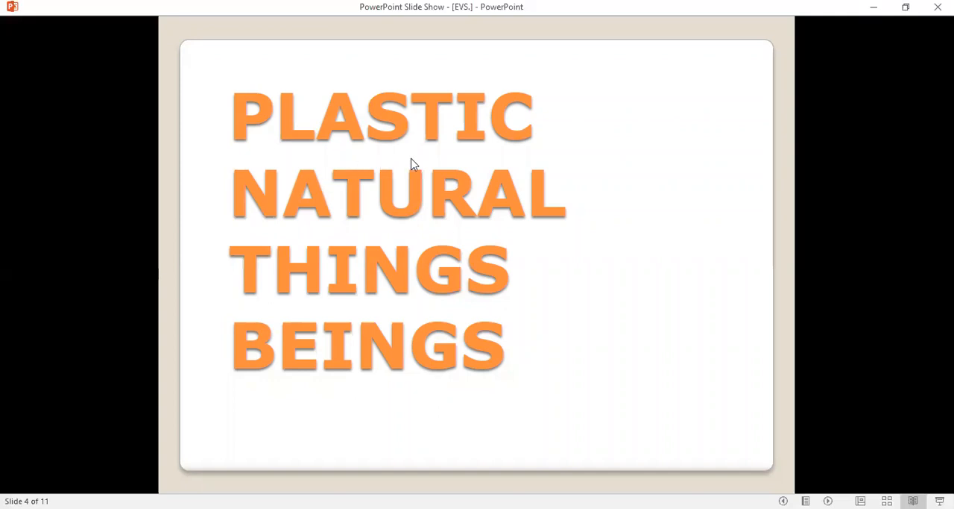
pyautogui.moveTo(345, 163)
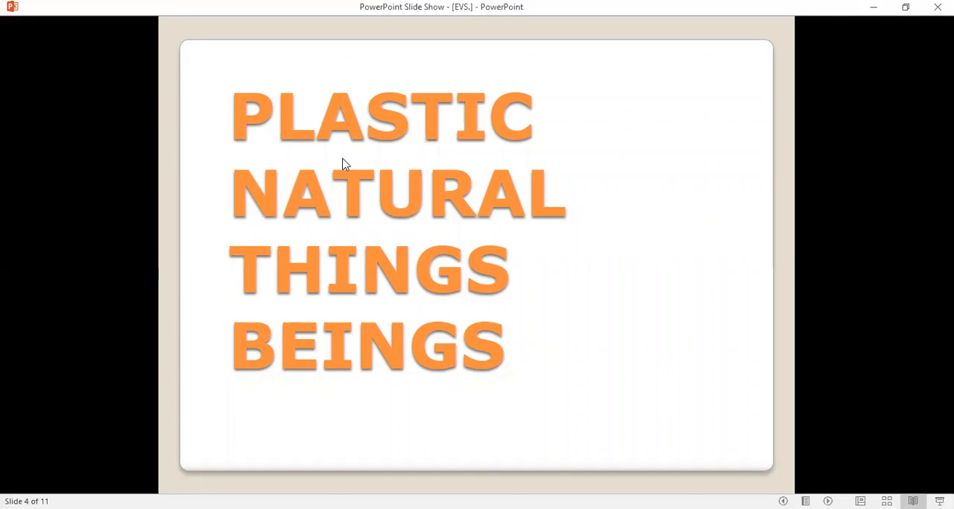
pyautogui.moveTo(387, 159)
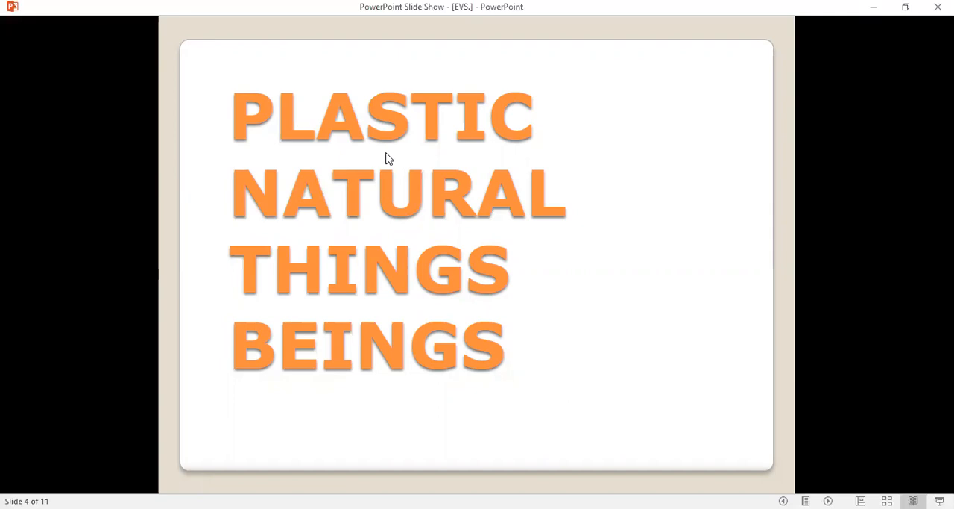
pyautogui.moveTo(276, 207)
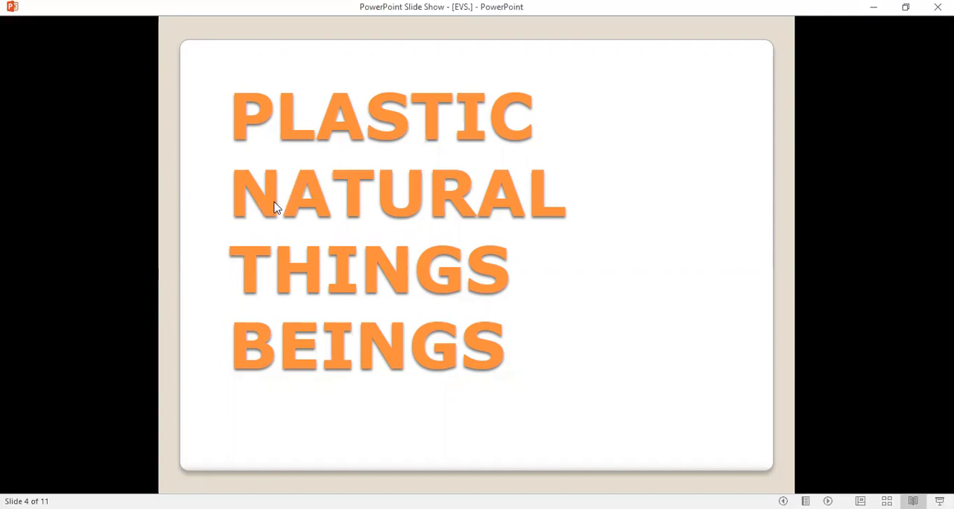
pyautogui.moveTo(440, 211)
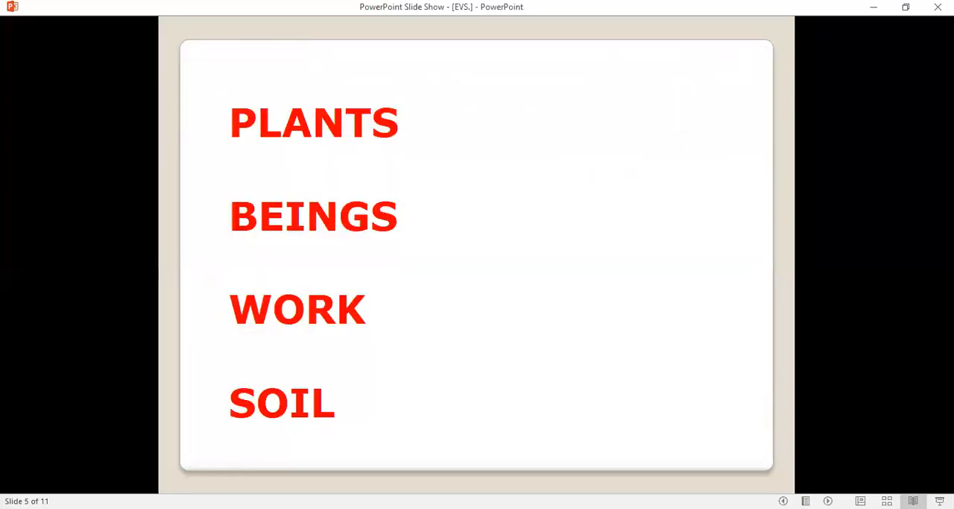
pyautogui.moveTo(406, 170)
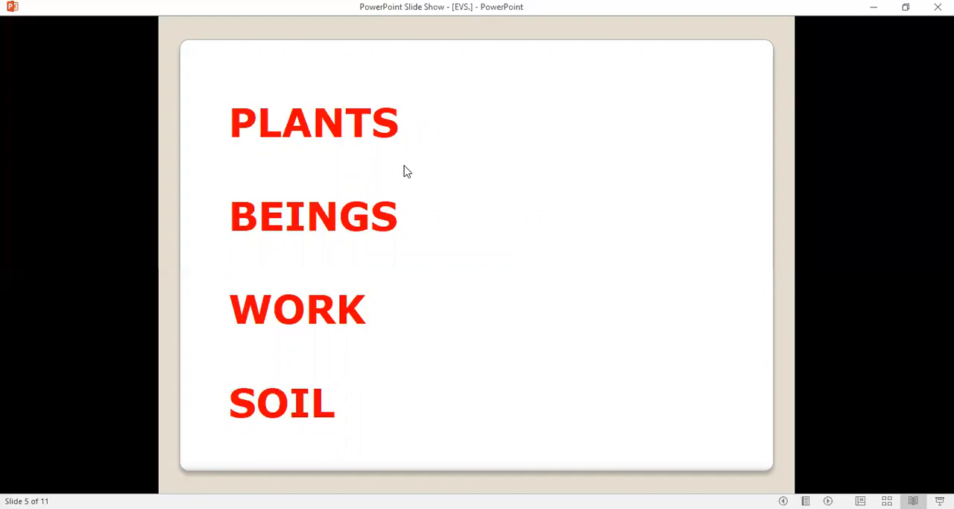